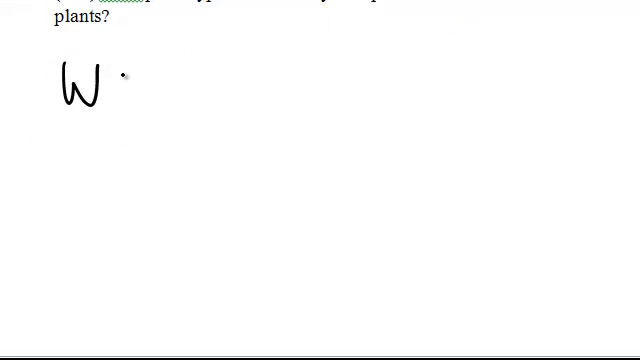
{"action": "type", "text": "= colo"}
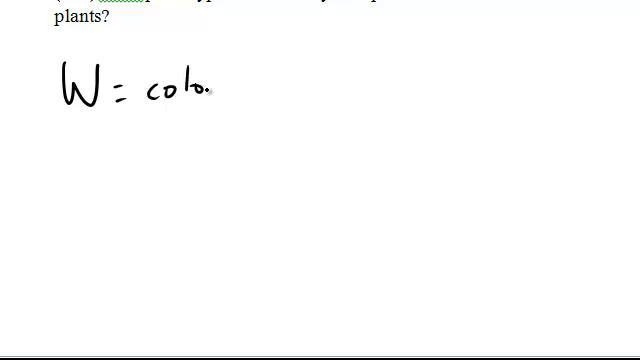
{"action": "type", "text": "colorless, w"}
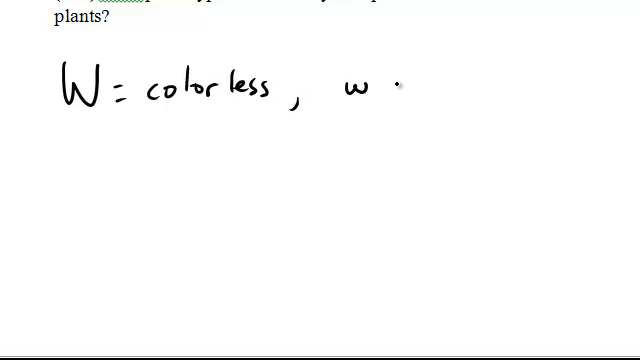
{"action": "type", "text": "= col"}
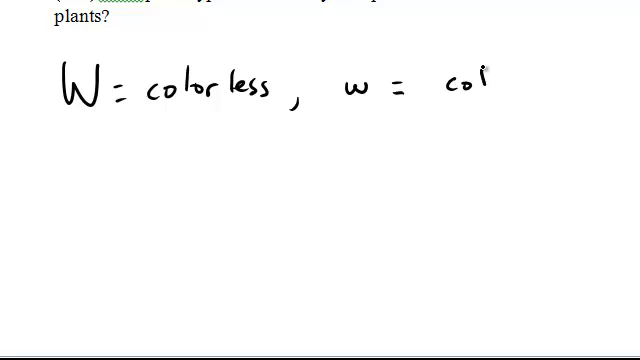
{"action": "type", "text": "lored."}
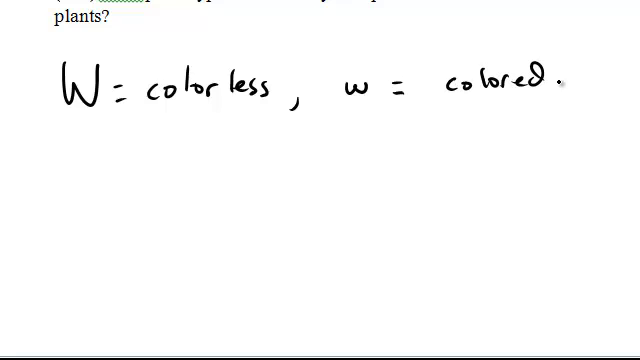
{"action": "type", "text": "D ="}
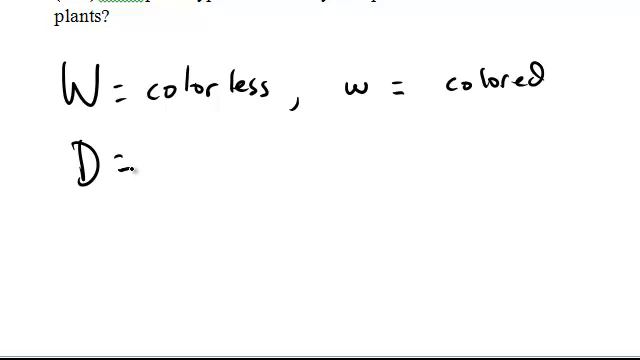
{"action": "type", "text": "disk , d = sphere"}
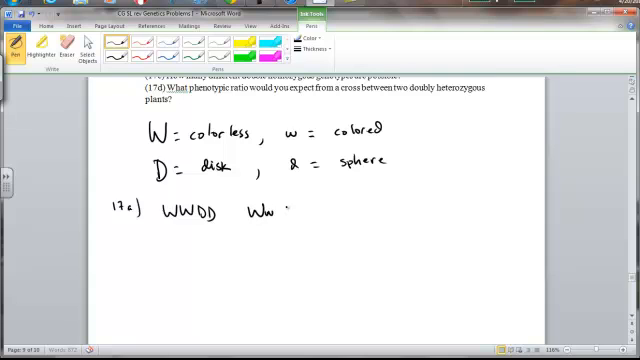
{"action": "type", "text": "DD"}
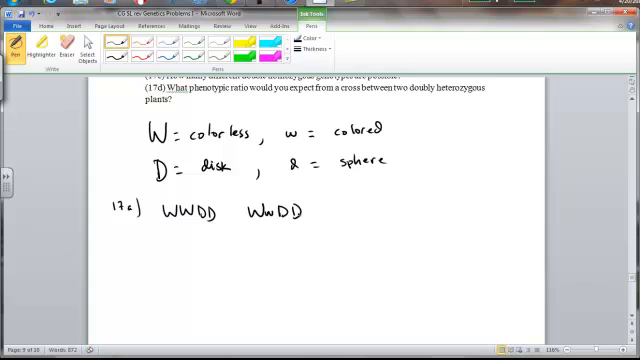
{"action": "type", "text": "wwDD"}
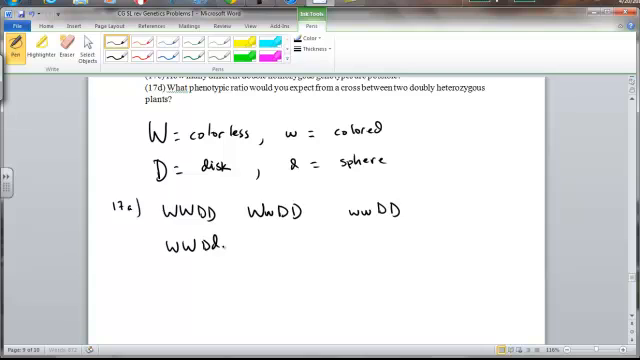
{"action": "type", "text": "WwDd  wwDd"}
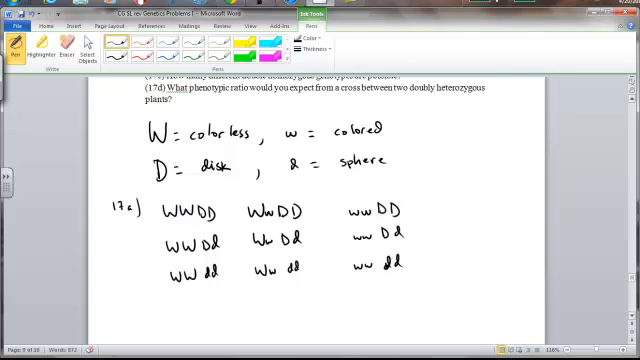
{"action": "scroll", "scroll_direction": "down", "scroll_amount": 3}
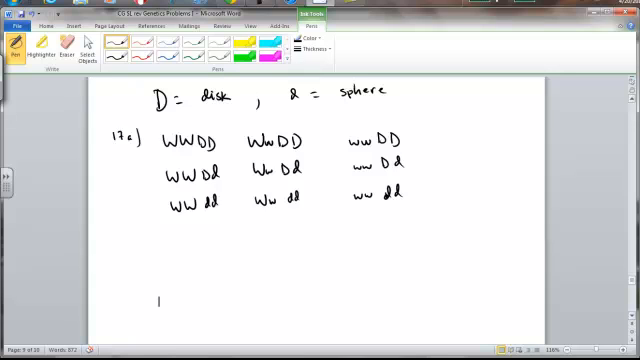
{"action": "scroll", "scroll_direction": "up", "scroll_amount": 3}
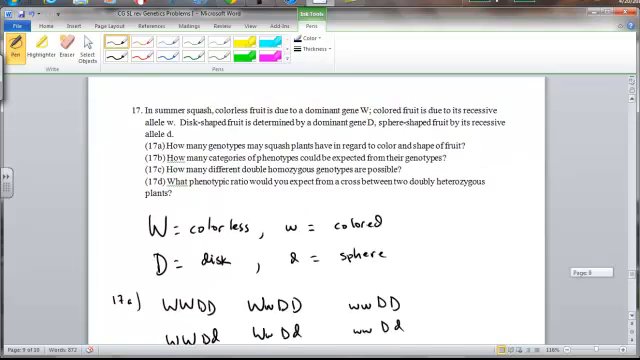
{"action": "scroll", "scroll_direction": "down", "scroll_amount": 3}
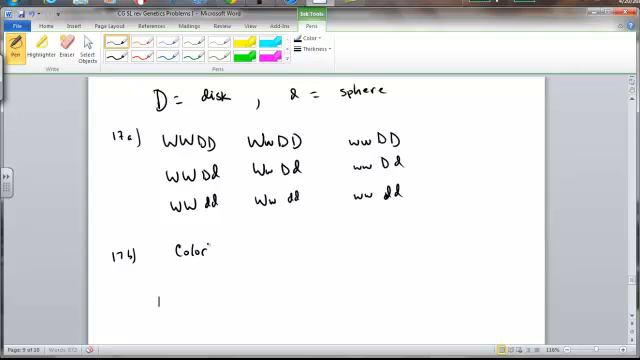
{"action": "type", "text": "less <"}
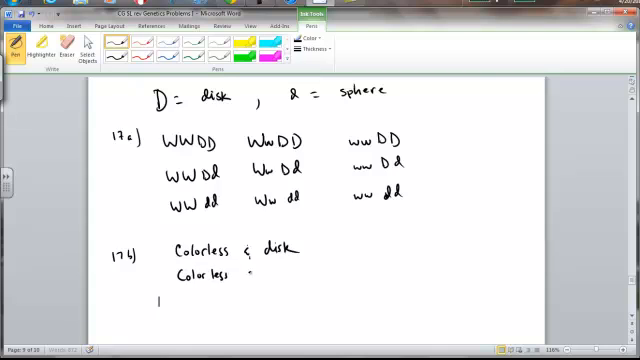
{"action": "type", "text": "& sphere"}
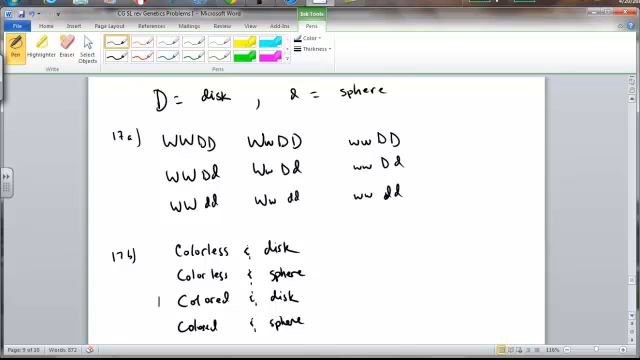
{"action": "scroll", "scroll_direction": "up", "scroll_amount": 3}
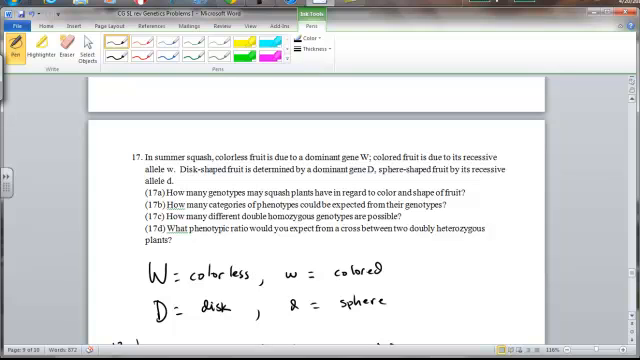
{"action": "scroll", "scroll_direction": "down", "scroll_amount": 3}
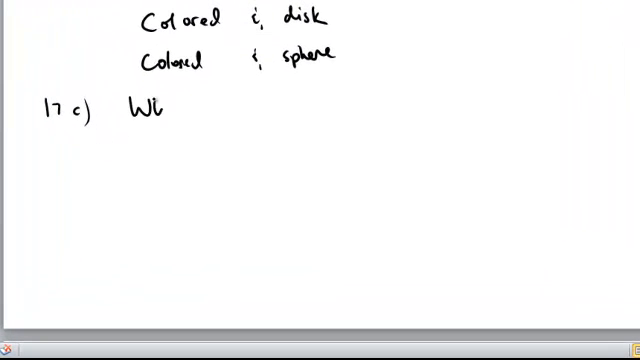
{"action": "type", "text": "WWDD |"}
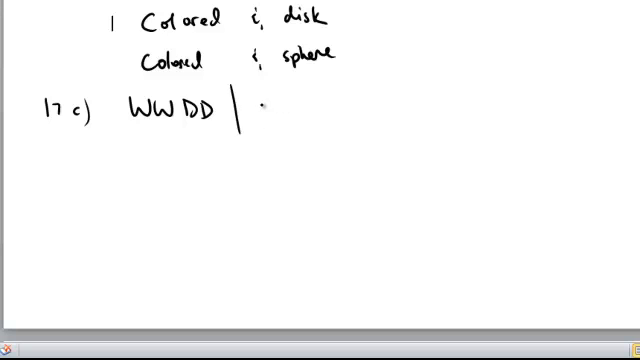
{"action": "type", "text": "WW"}
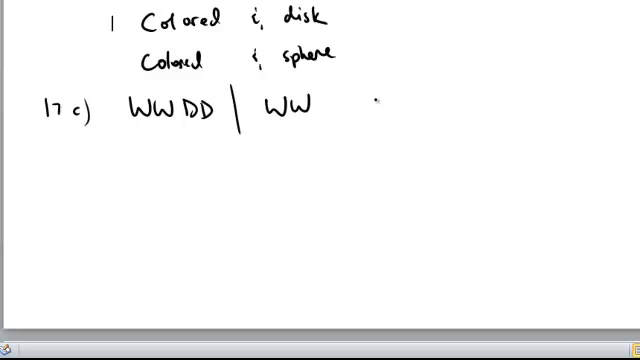
{"action": "type", "text": "dd."}
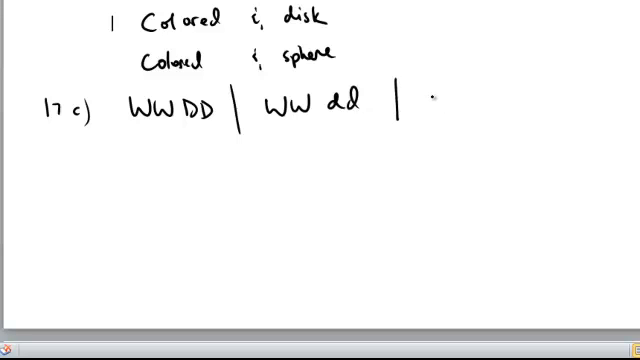
{"action": "type", "text": "ww"}
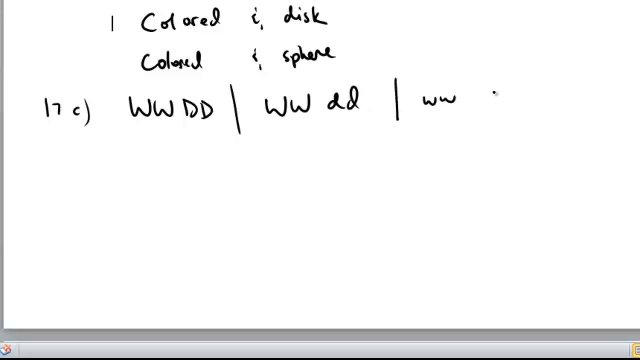
{"action": "type", "text": "DD | ww"}
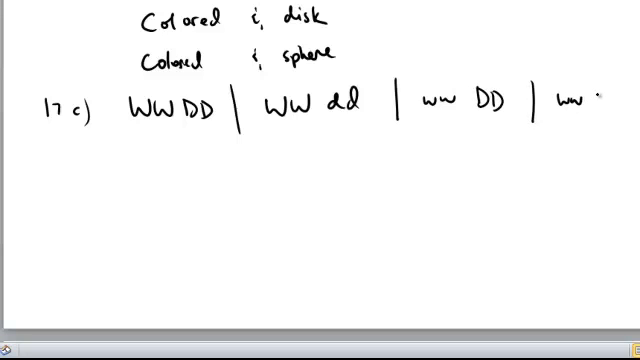
{"action": "type", "text": "dd"}
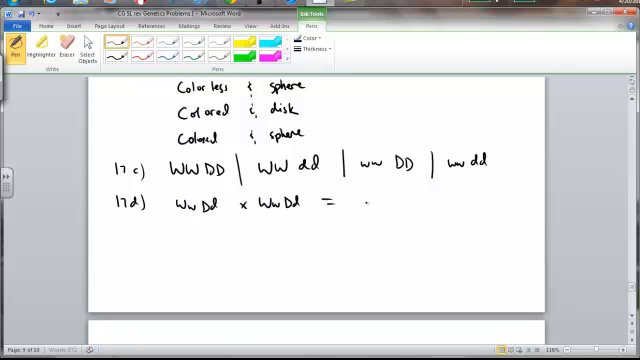
{"action": "type", "text": "dihybrid cross"}
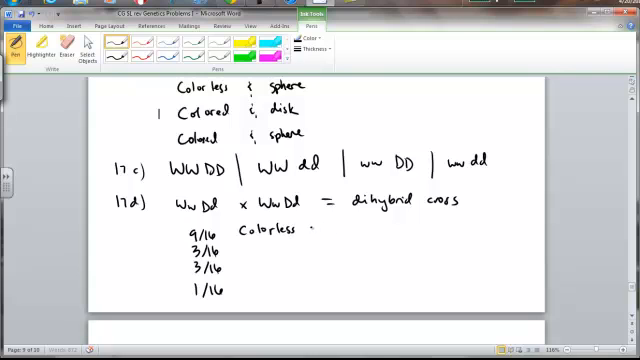
{"action": "type", "text": "& Disk ( both dominant traits"}
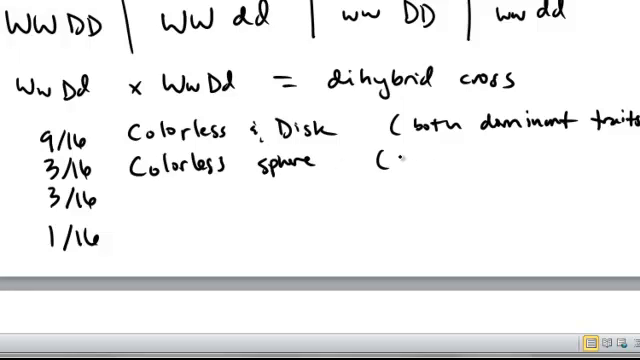
{"action": "type", "text": "1 do"}
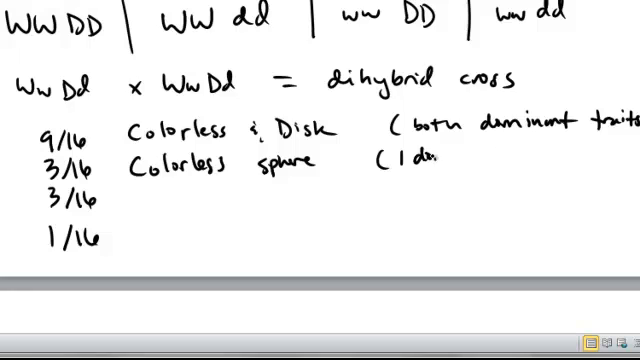
{"action": "type", "text": "dominant"}
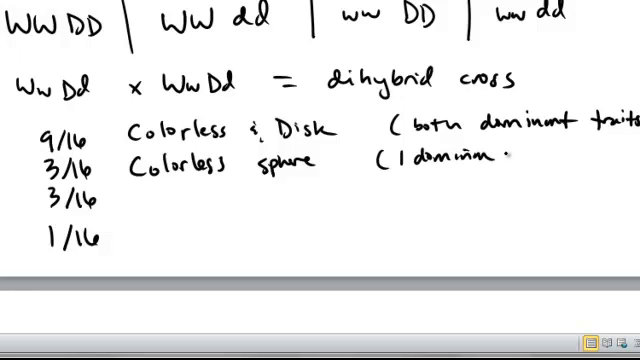
{"action": "type", "text": "| 1 recessive"}
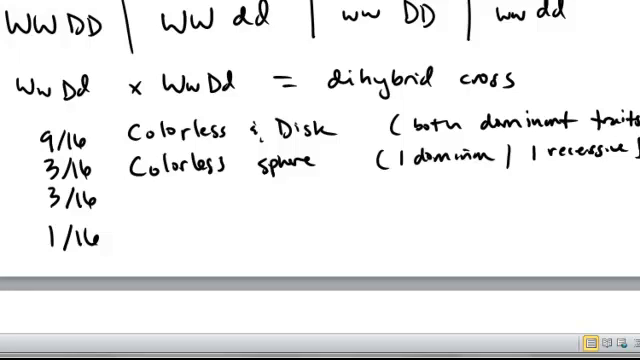
{"action": "type", "text": "col"}
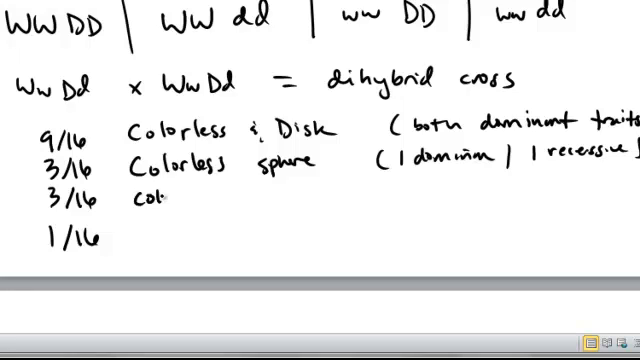